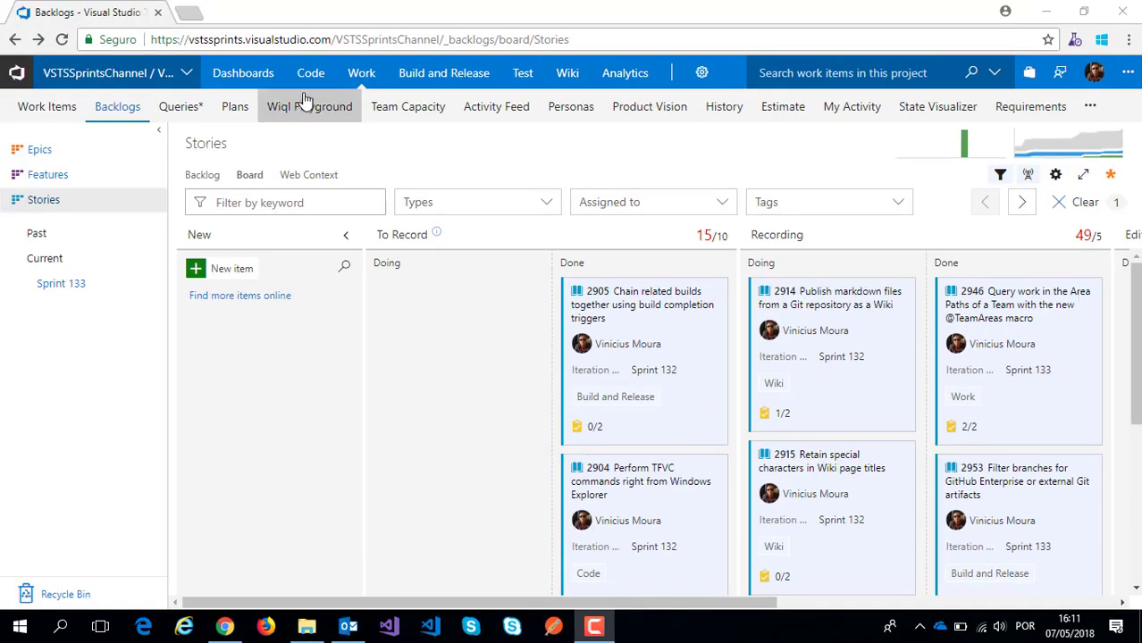
- Bring up the VSTSSprintsChannel repository's Files view in a new browser tab
left_click(309, 71)
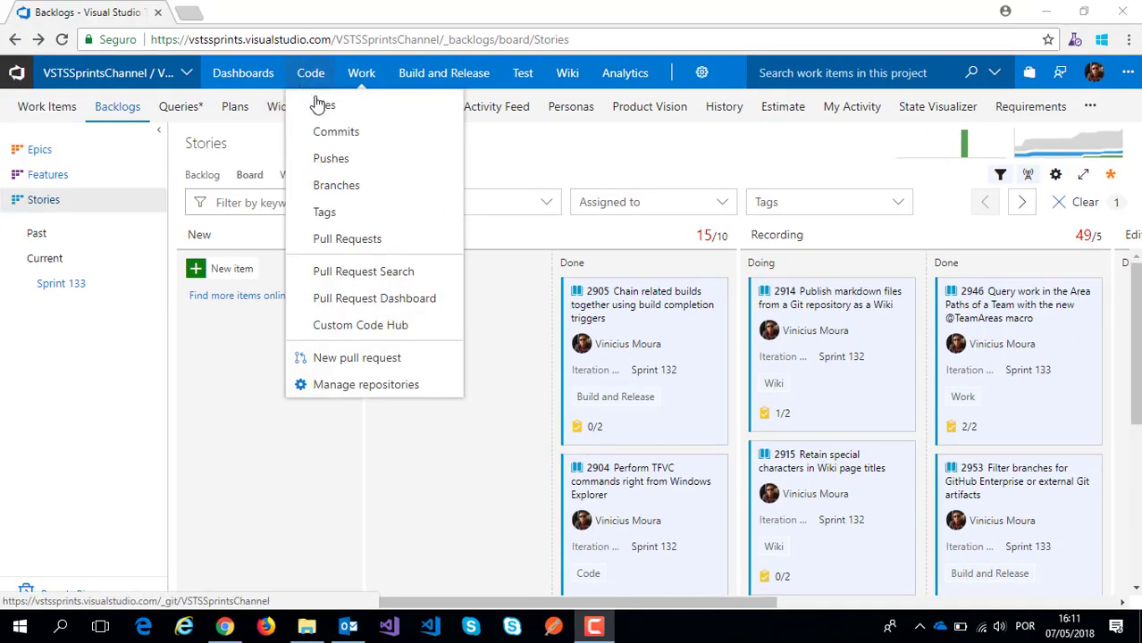
mouse_move(329, 116)
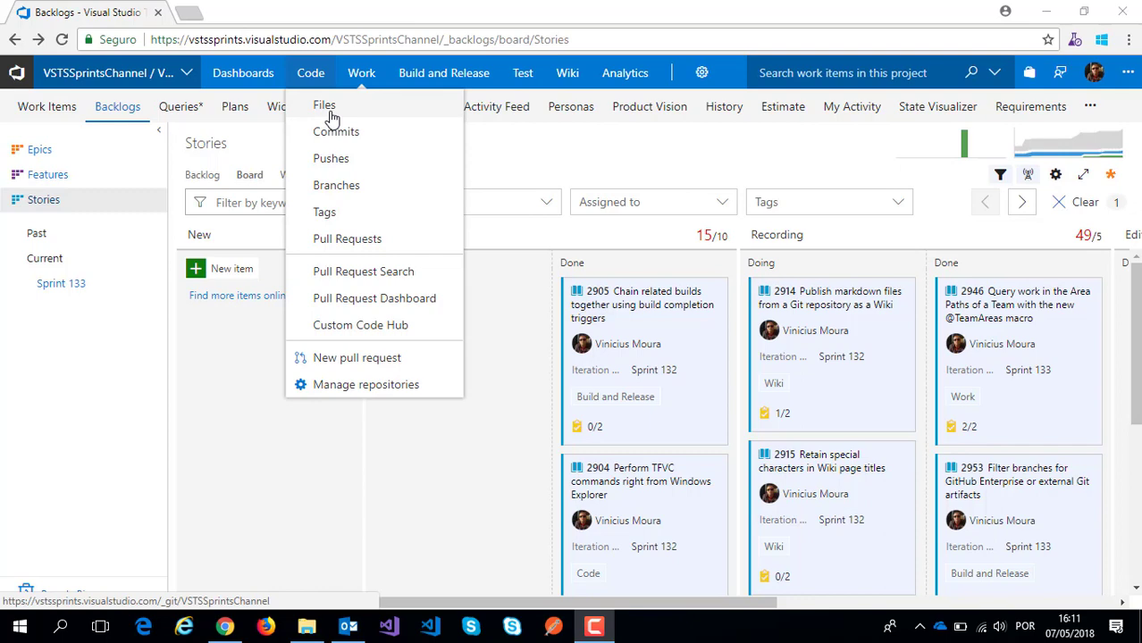
left_click(323, 104)
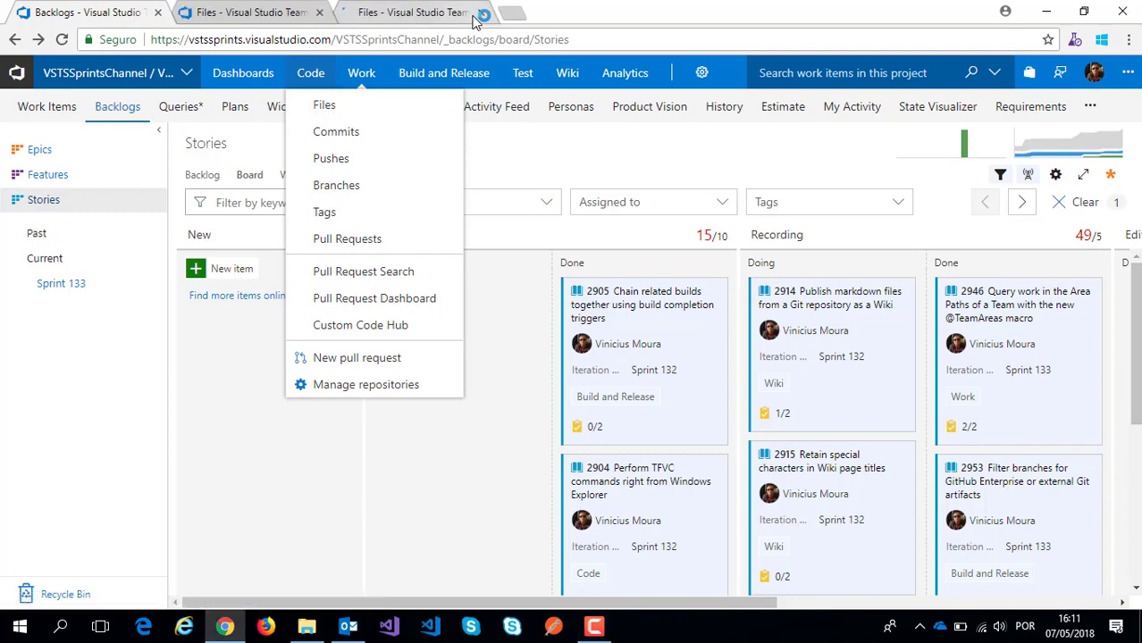
left_click(323, 104)
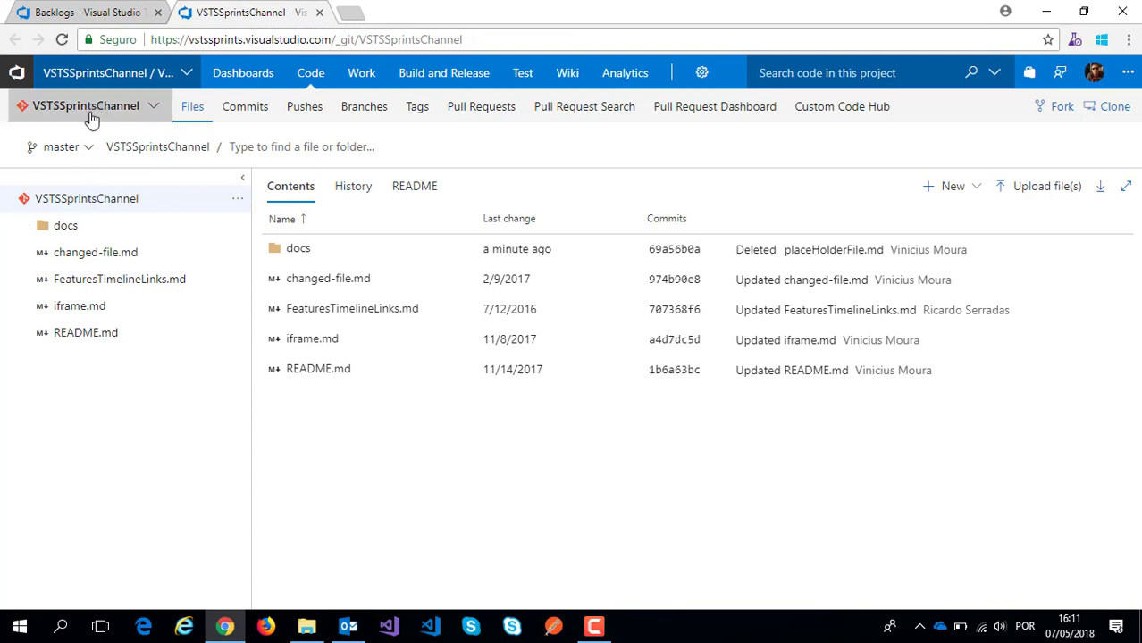
- Expand the docs folder and its Page 1 and Page 2 subfolders to show their markdown files
left_click(64, 225)
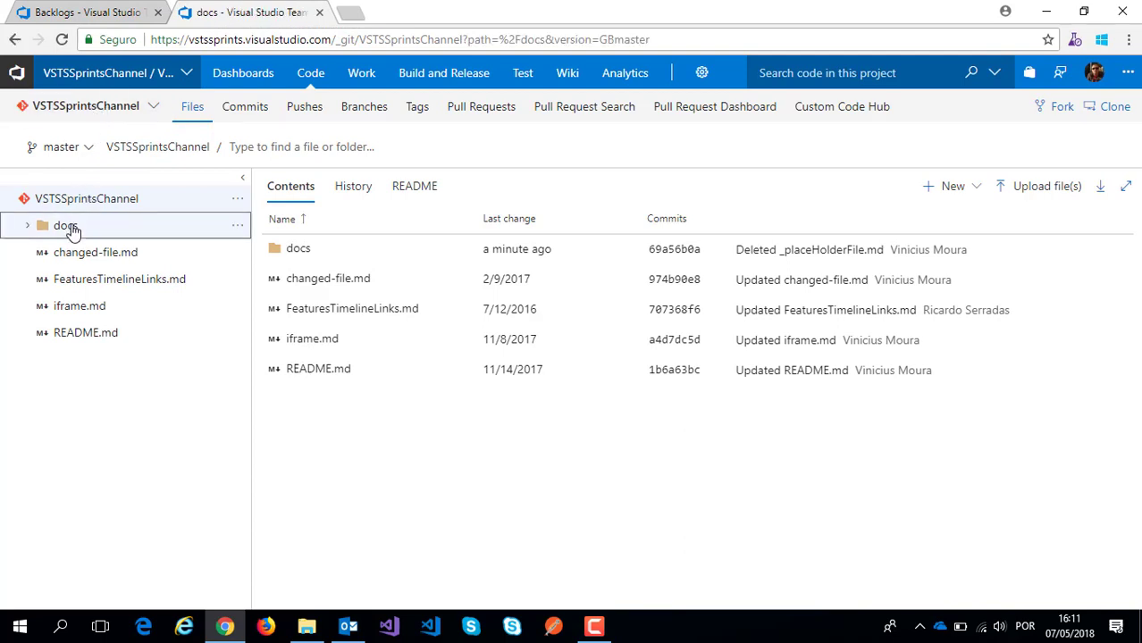
left_click(54, 225)
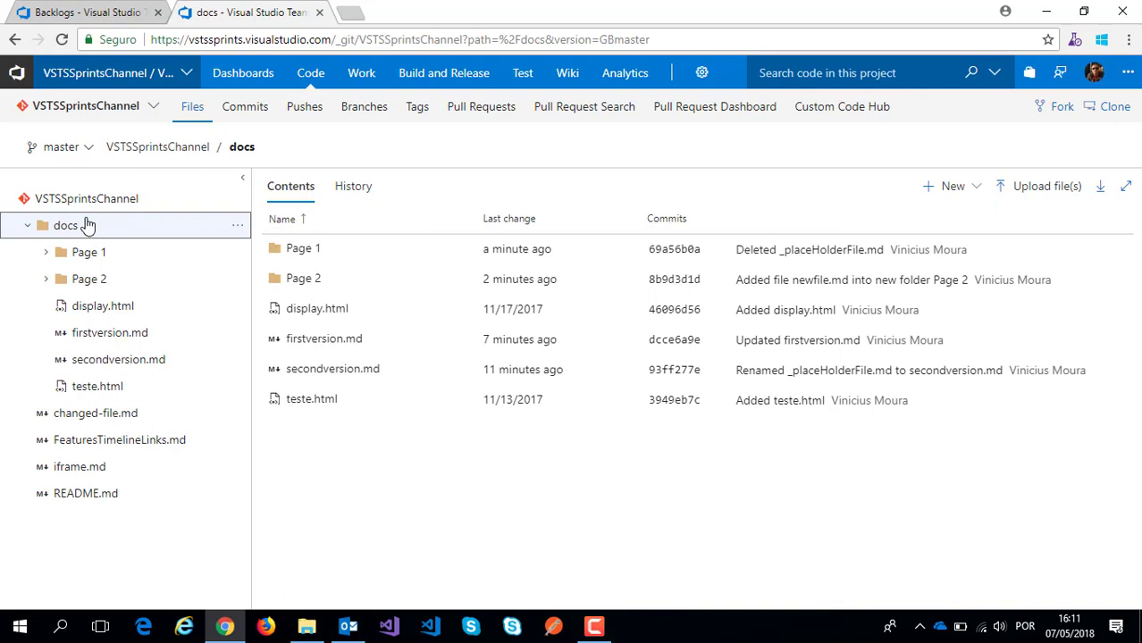
left_click(88, 252)
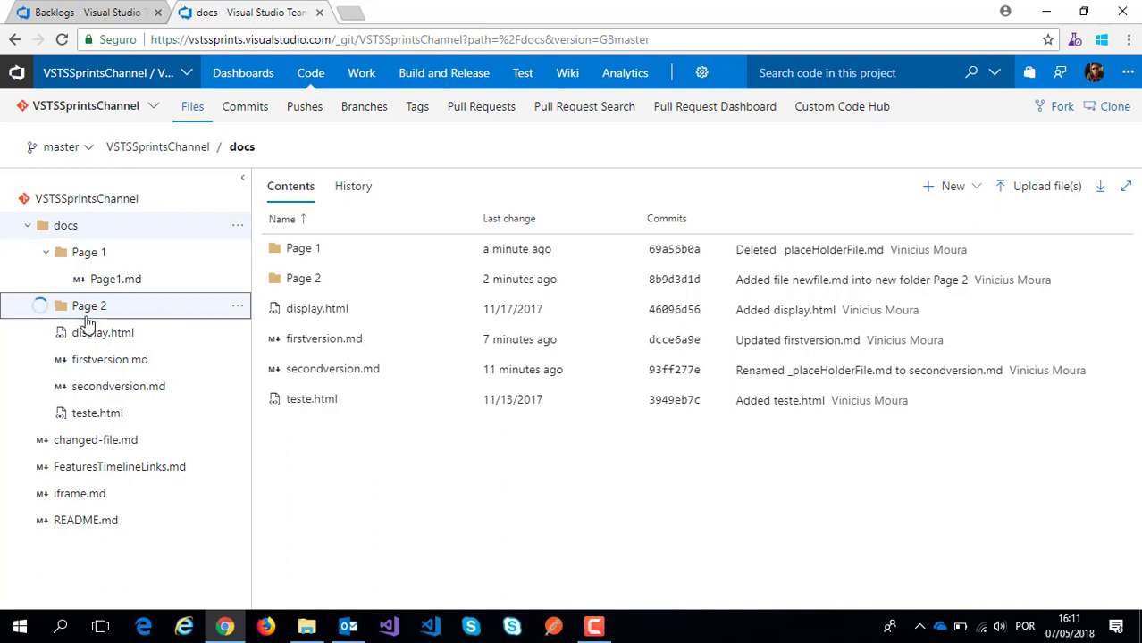
left_click(88, 306)
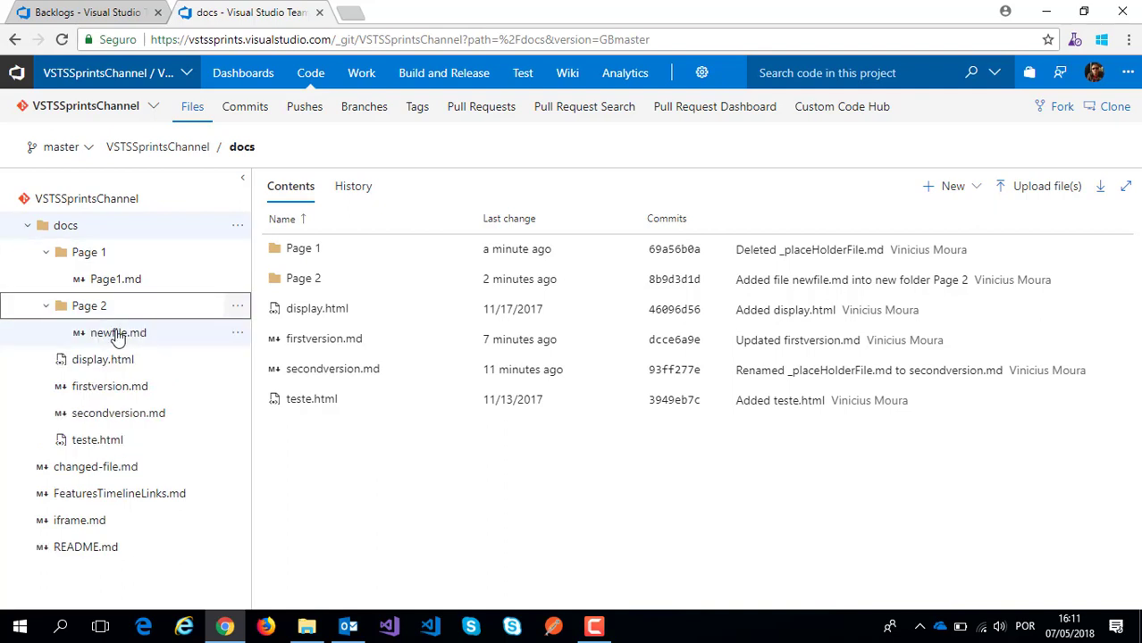
mouse_move(99, 418)
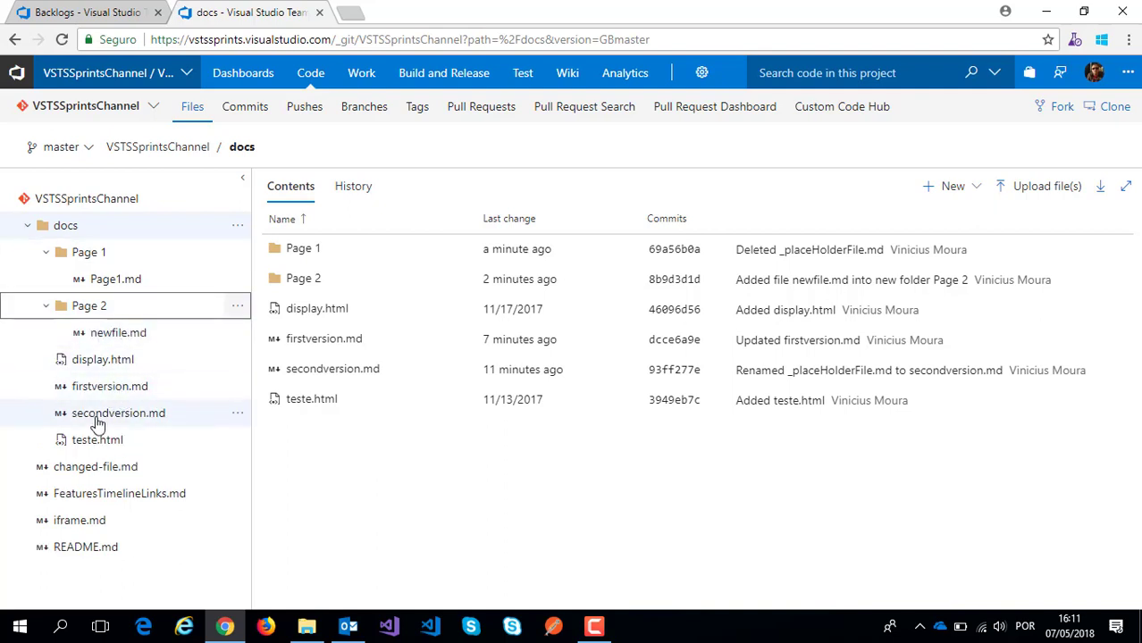
mouse_move(77, 425)
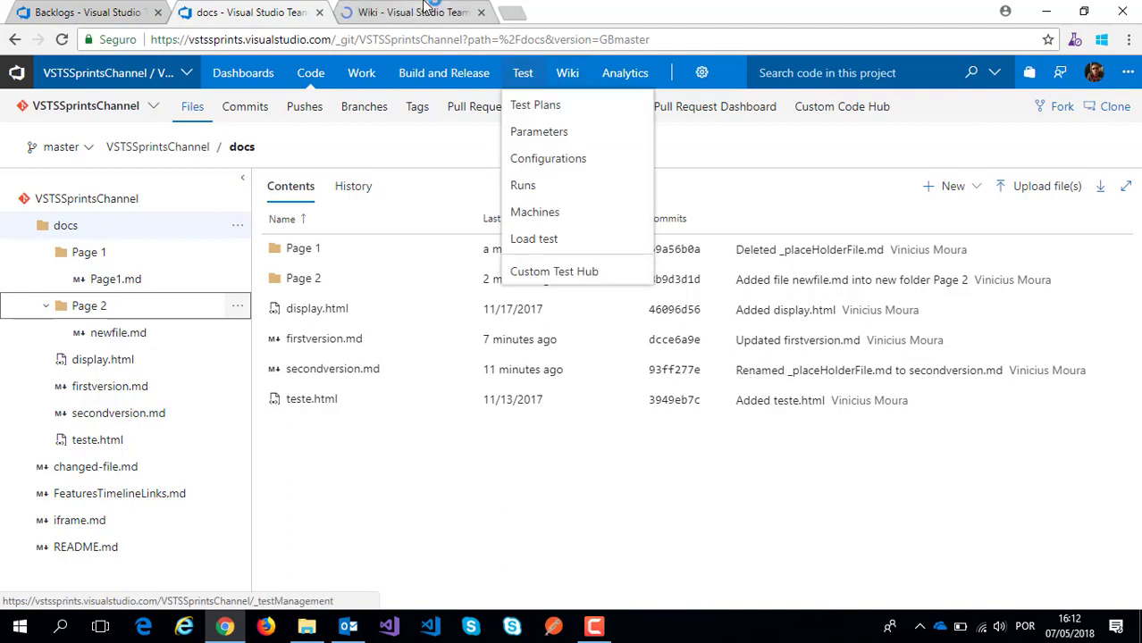
- From the Wiki hub's wiki selector, start 'Publish code as wiki' for VSTSSprintsChannel on master
left_click(566, 72)
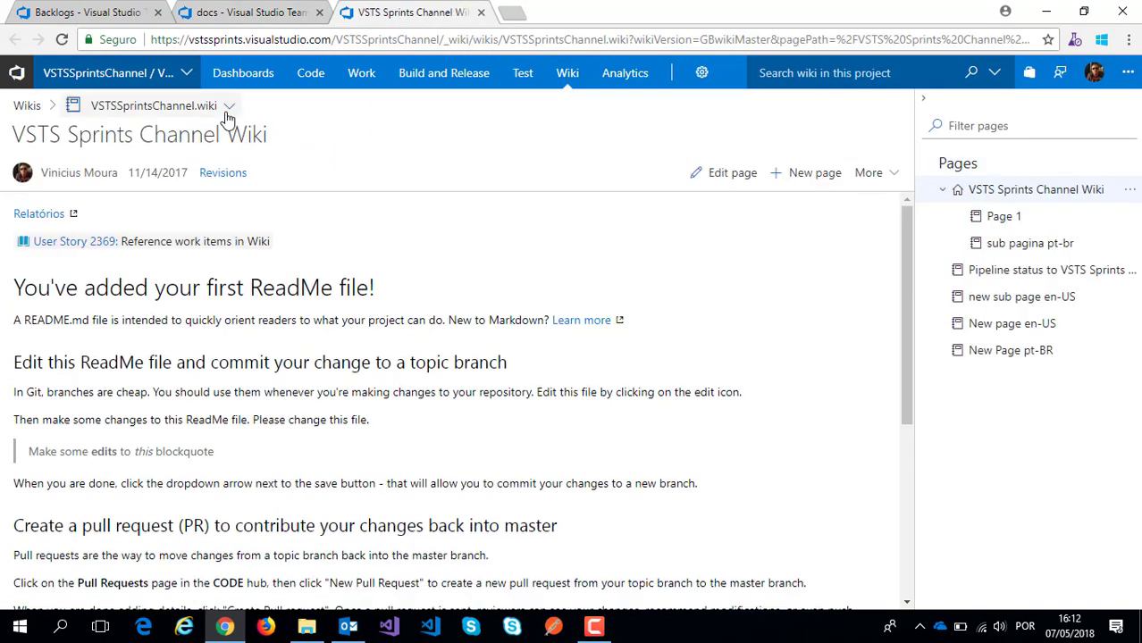
left_click(230, 118)
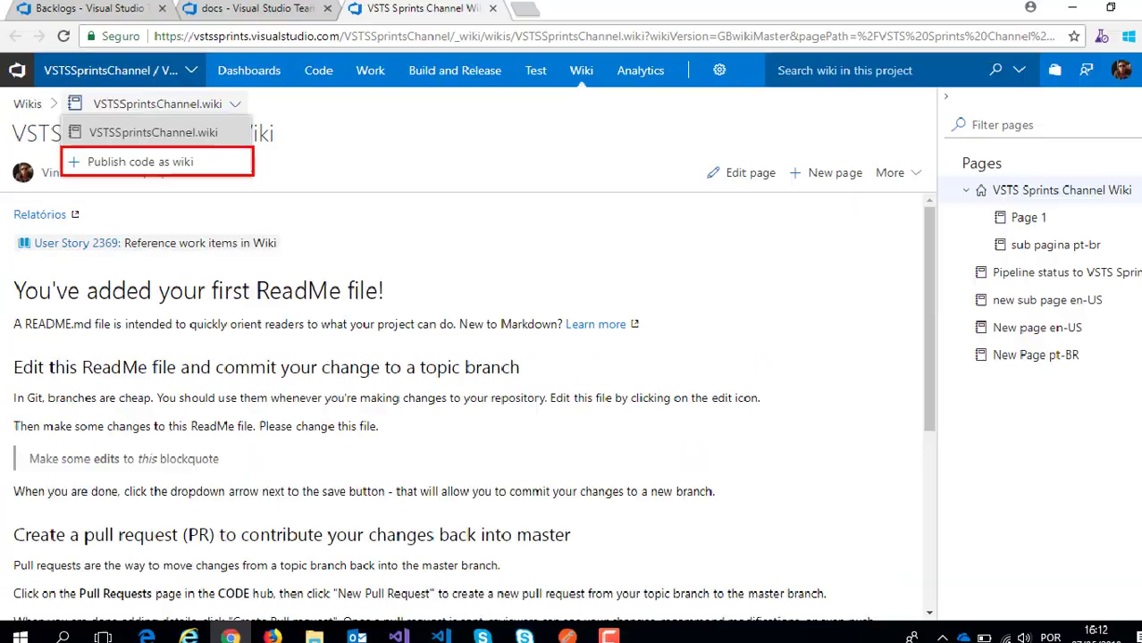
left_click(139, 161)
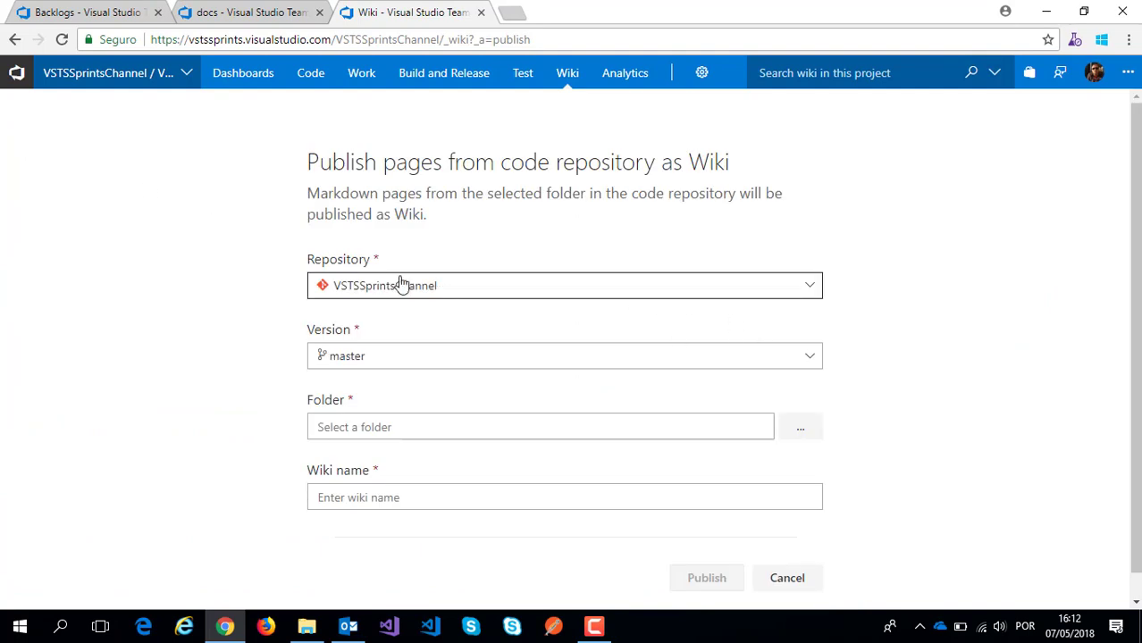
mouse_move(301, 361)
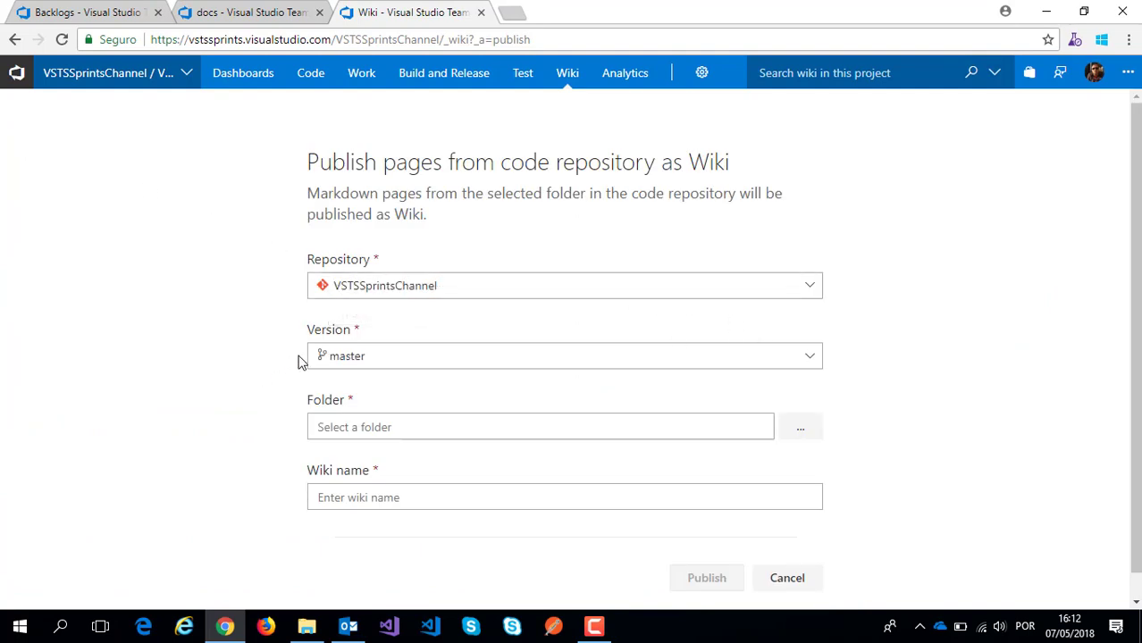
mouse_move(289, 336)
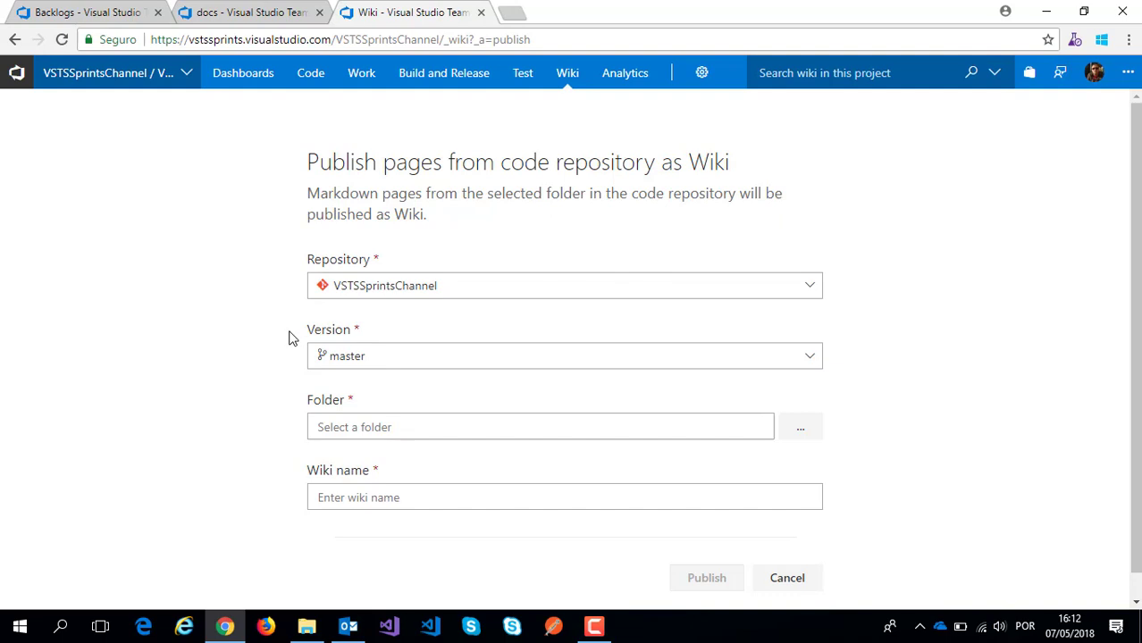
- Choose /docs as the source folder, name the wiki 'Wiki Home Page' and publish it
left_click(540, 425)
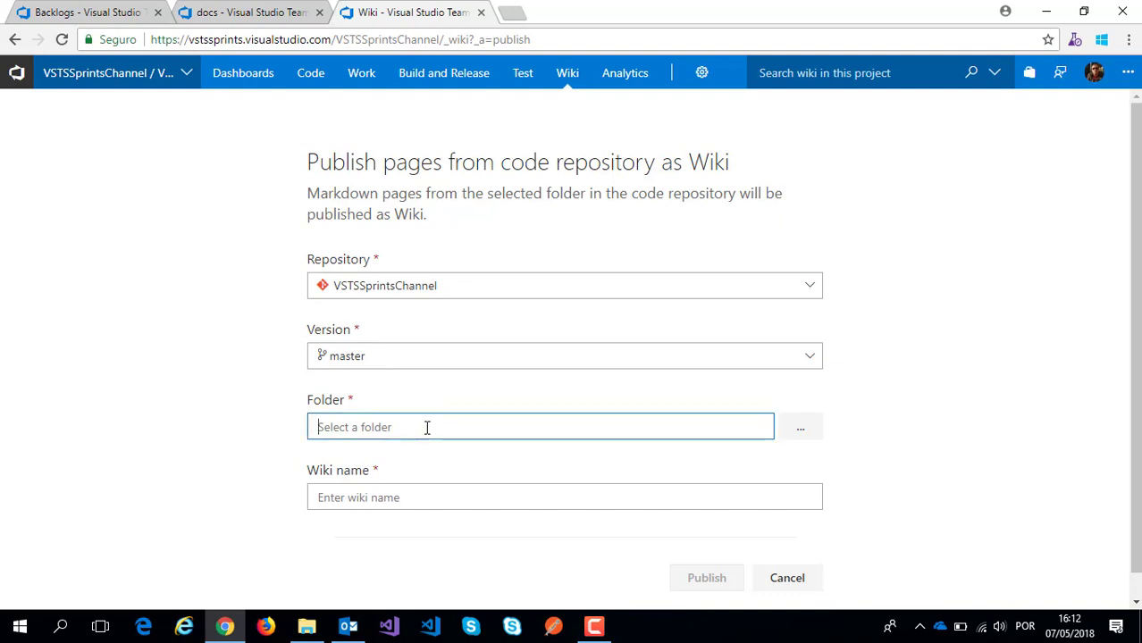
left_click(800, 425)
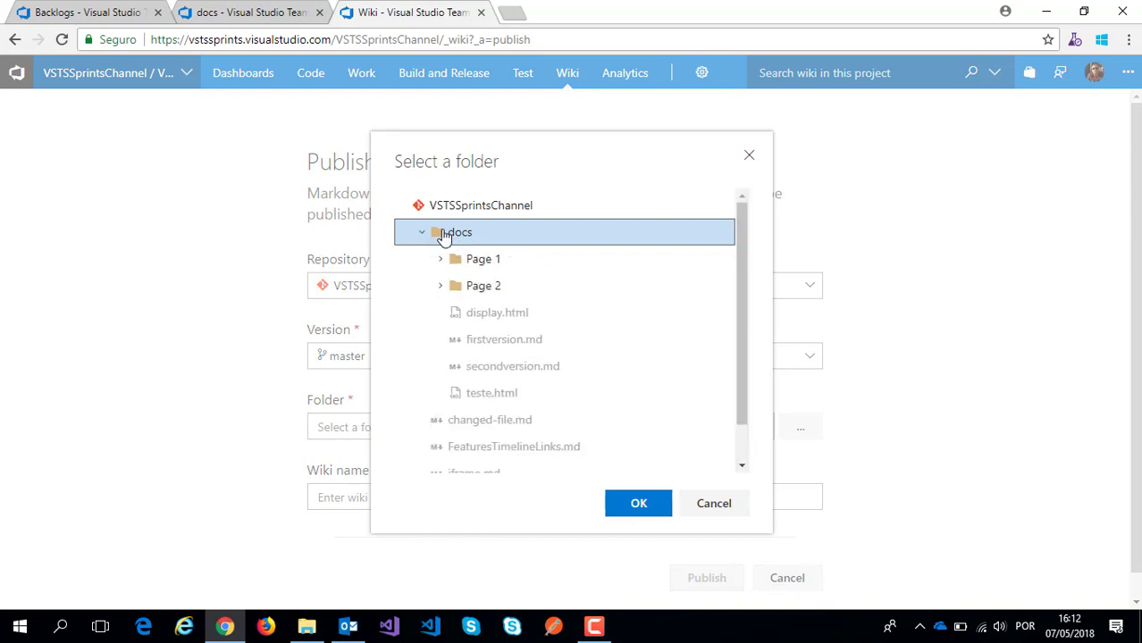
left_click(637, 503)
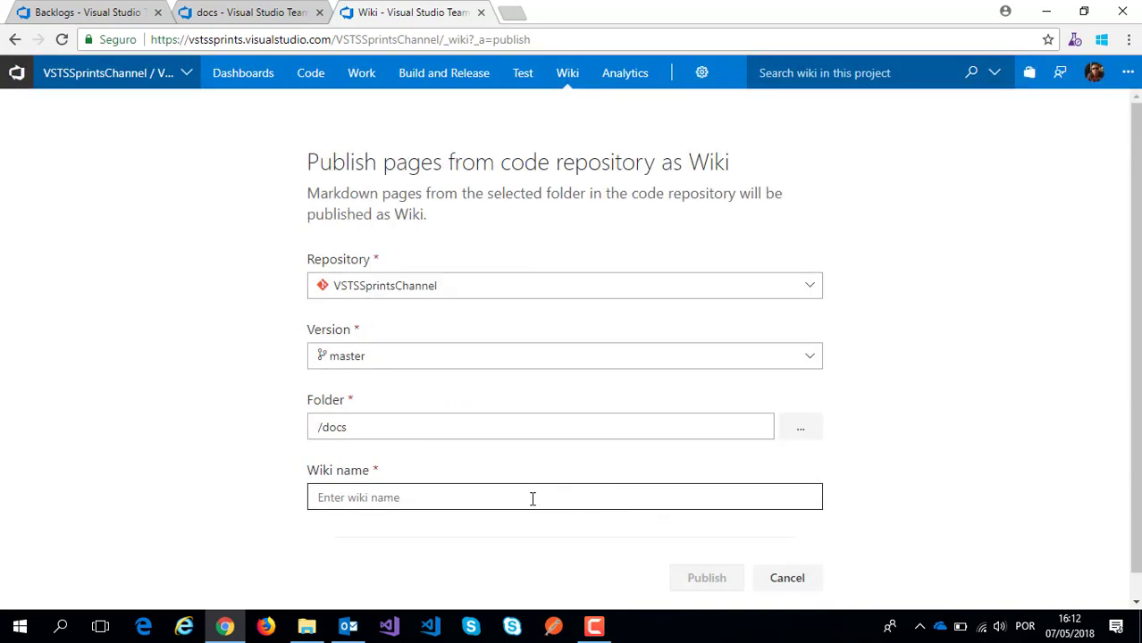
type("Wiki")
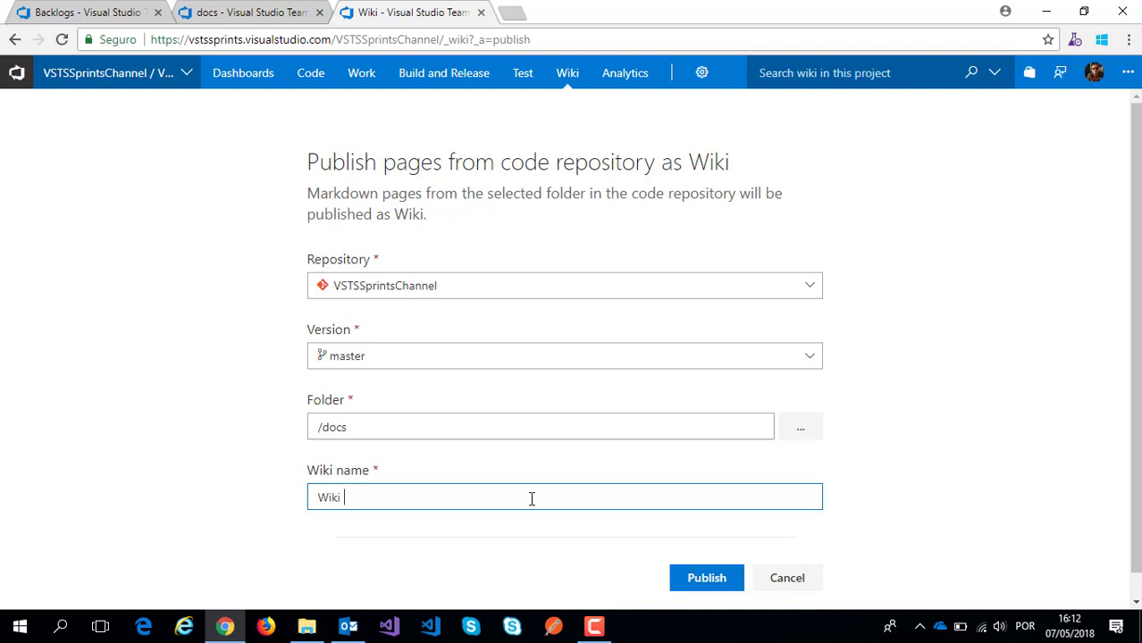
type("H")
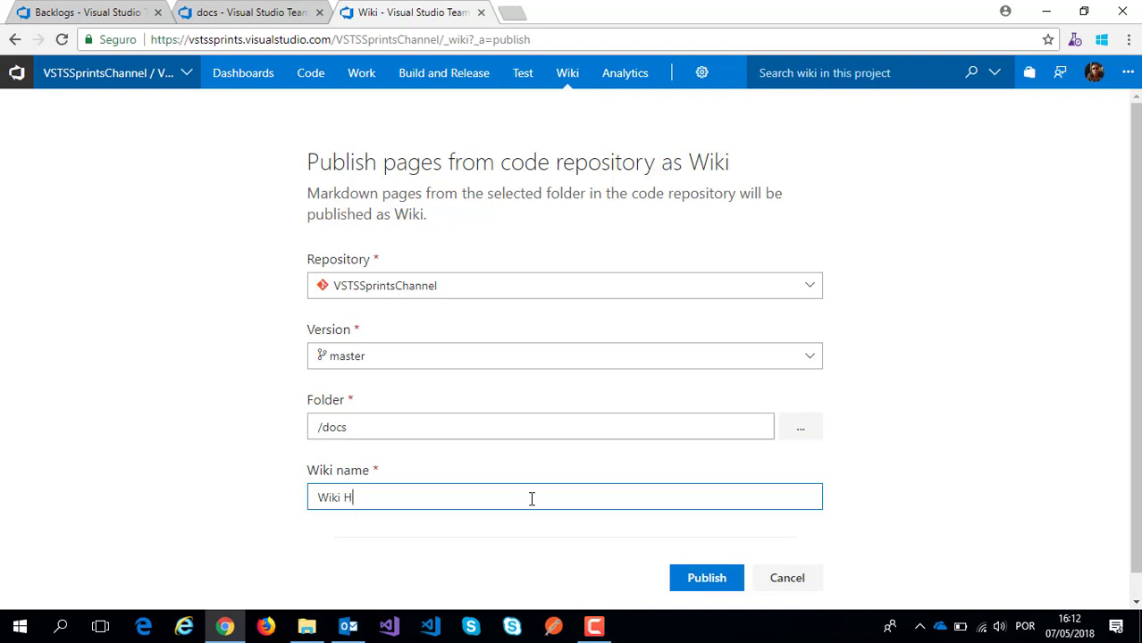
type("ome")
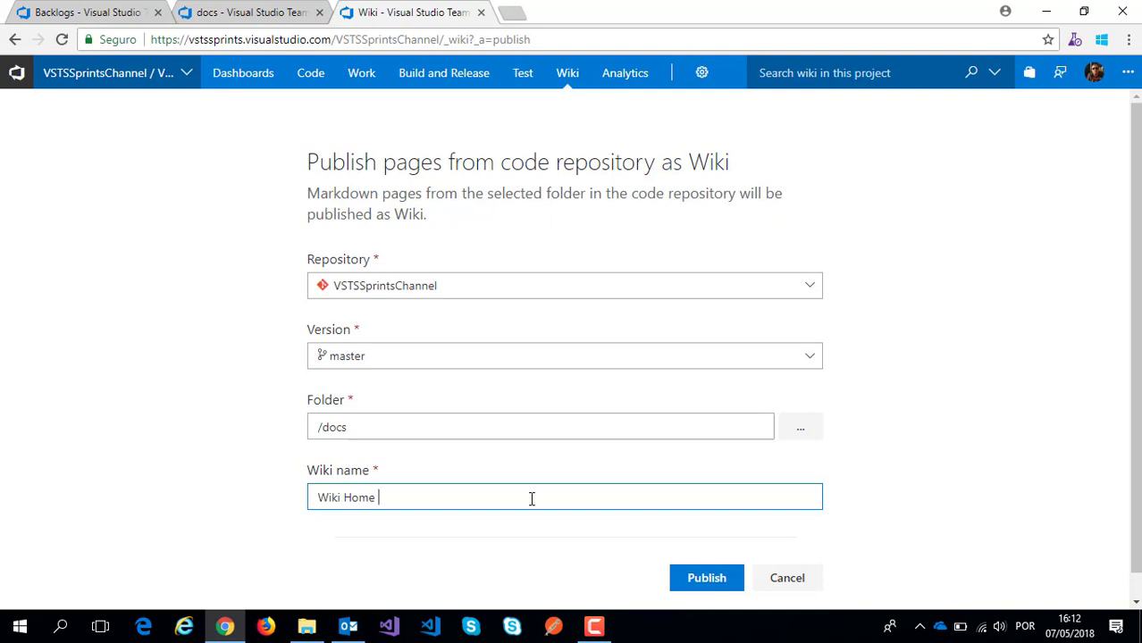
type("Page")
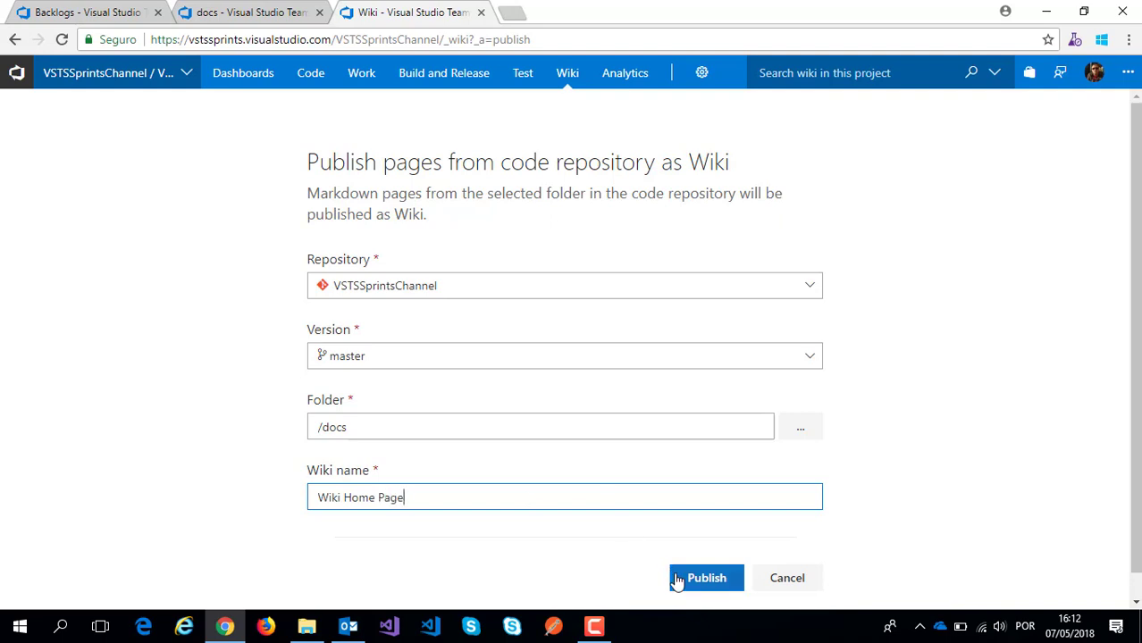
left_click(705, 579)
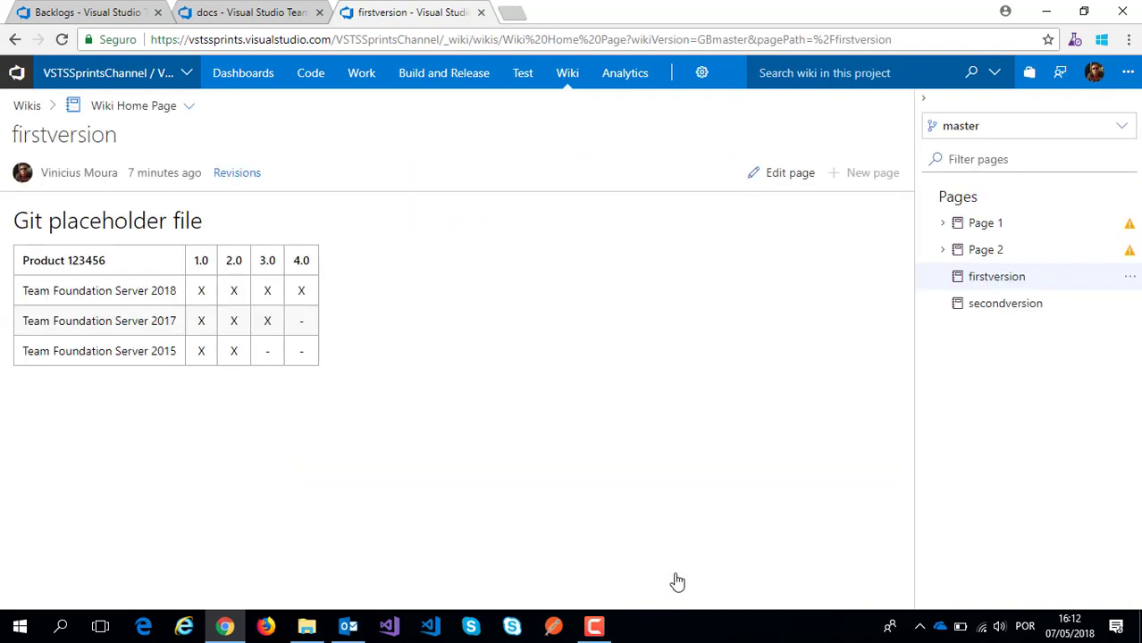
mouse_move(939, 334)
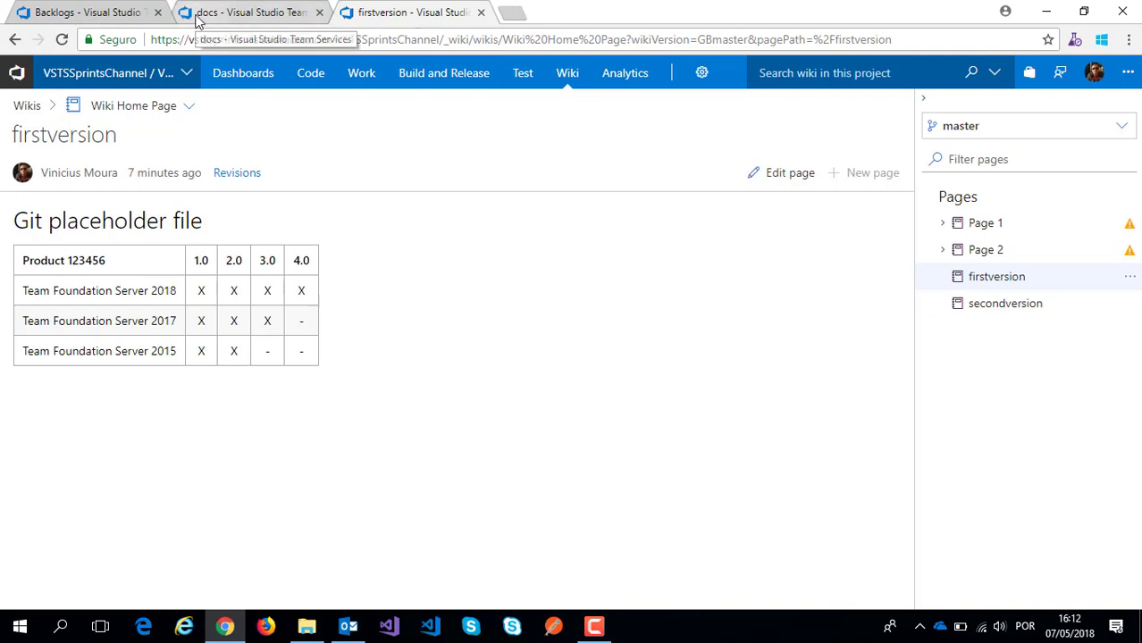
- Dismiss the Page 2 load error, view the secondversion wiki page, then return to the docs listing
left_click(232, 14)
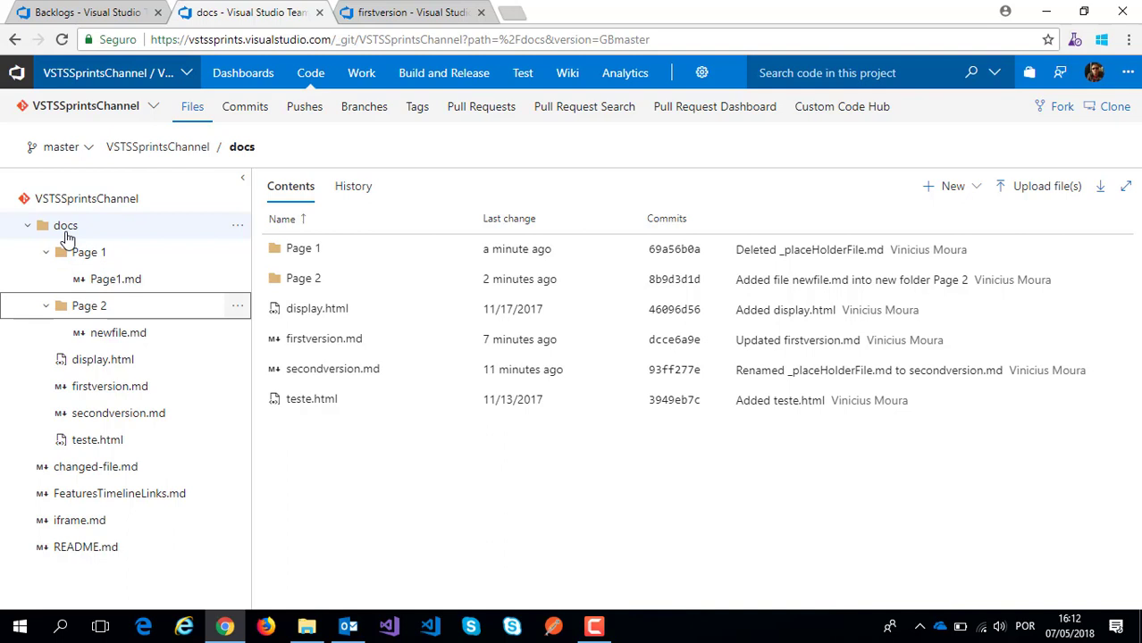
mouse_move(59, 234)
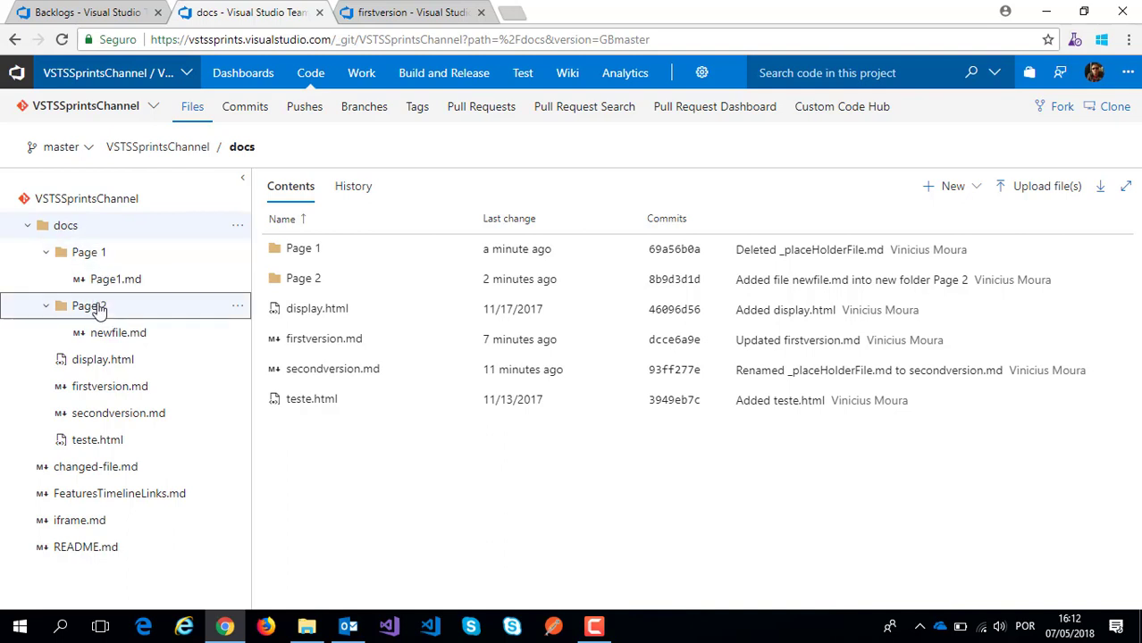
mouse_move(125, 311)
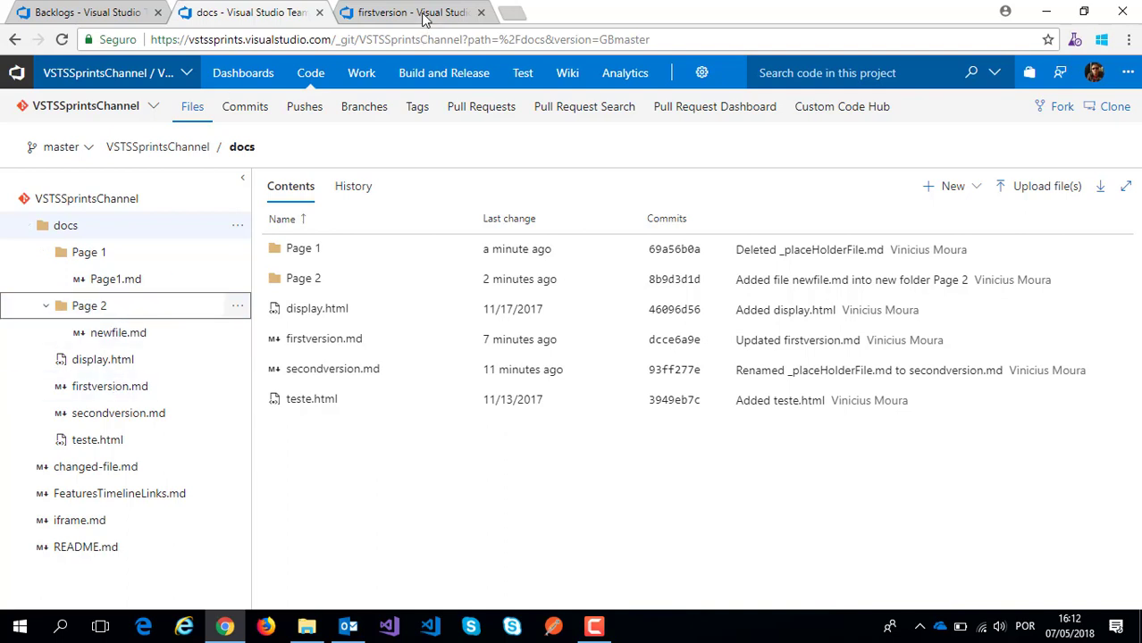
left_click(411, 13)
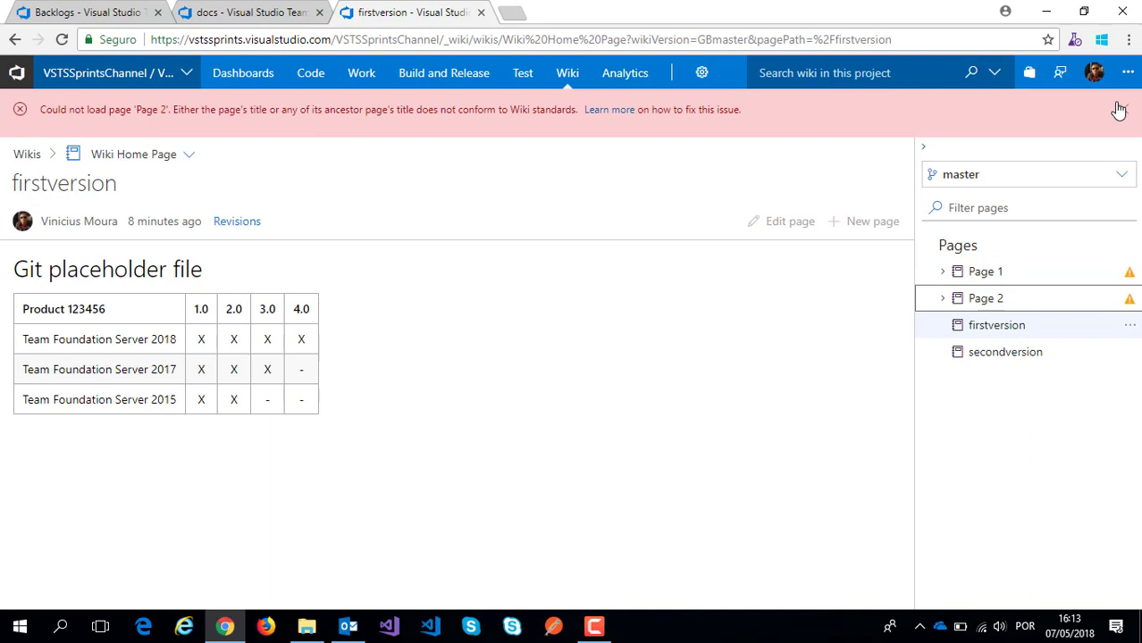
left_click(1120, 108)
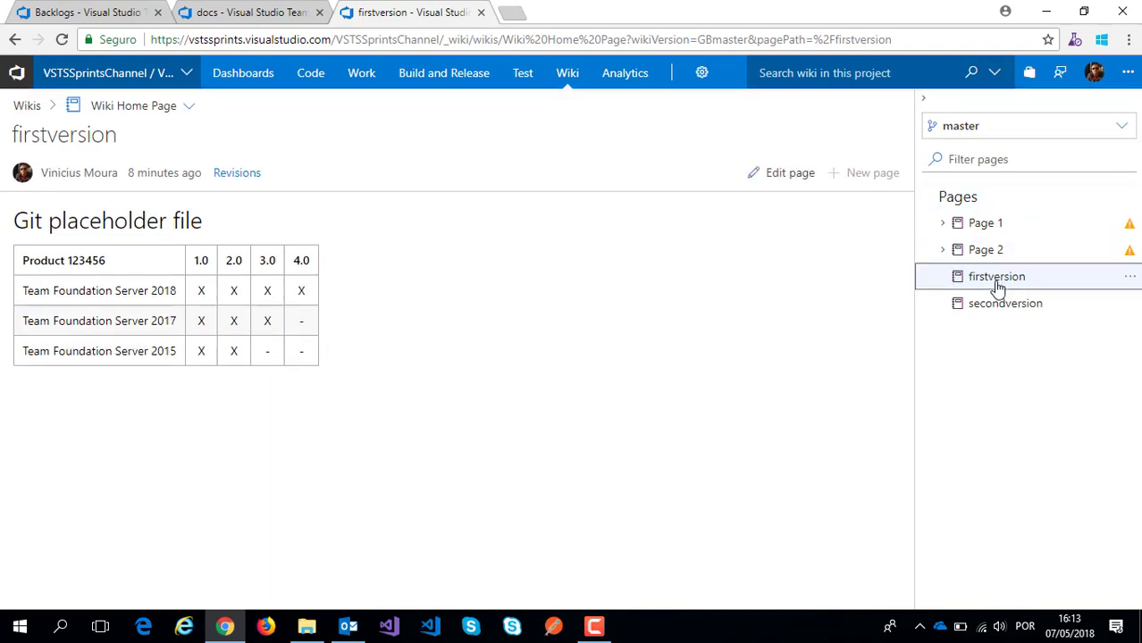
left_click(1004, 304)
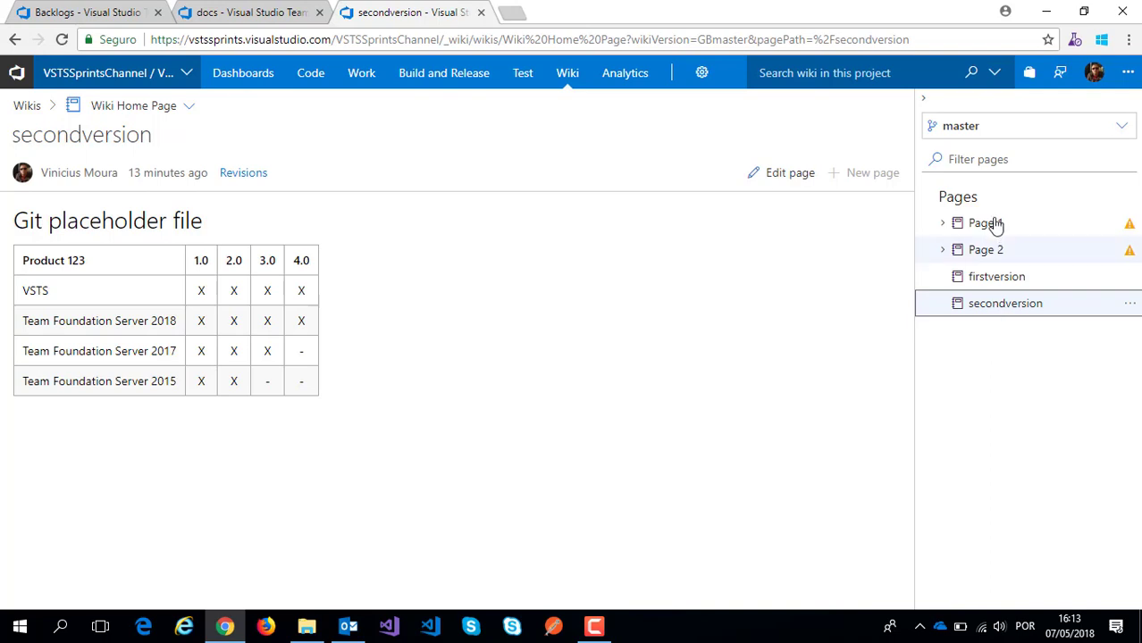
mouse_move(365, 259)
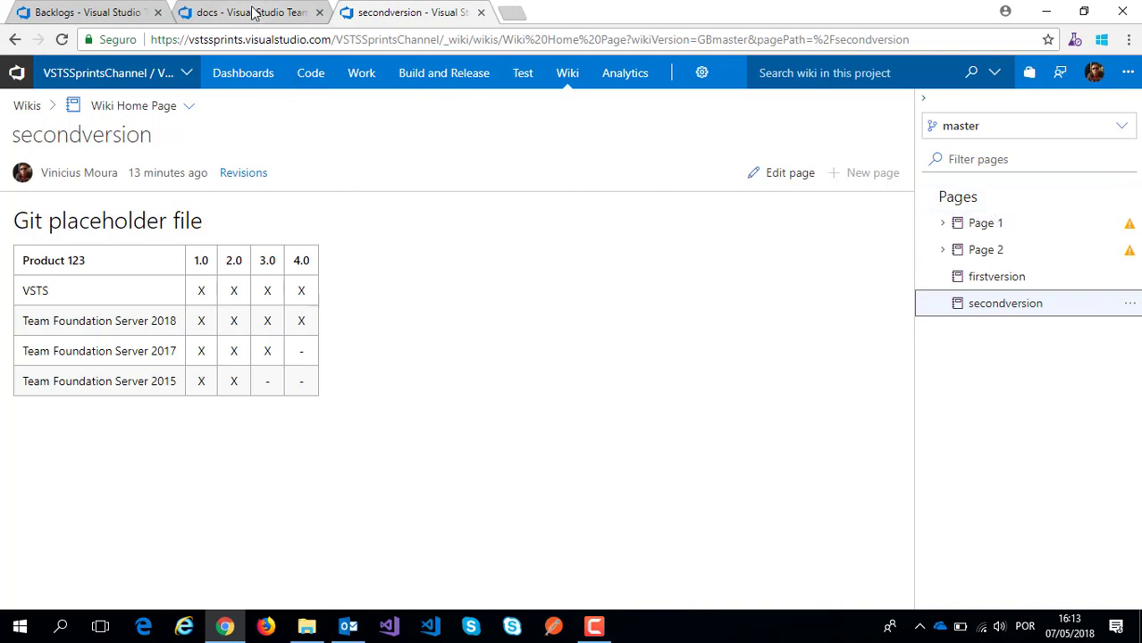
left_click(250, 16)
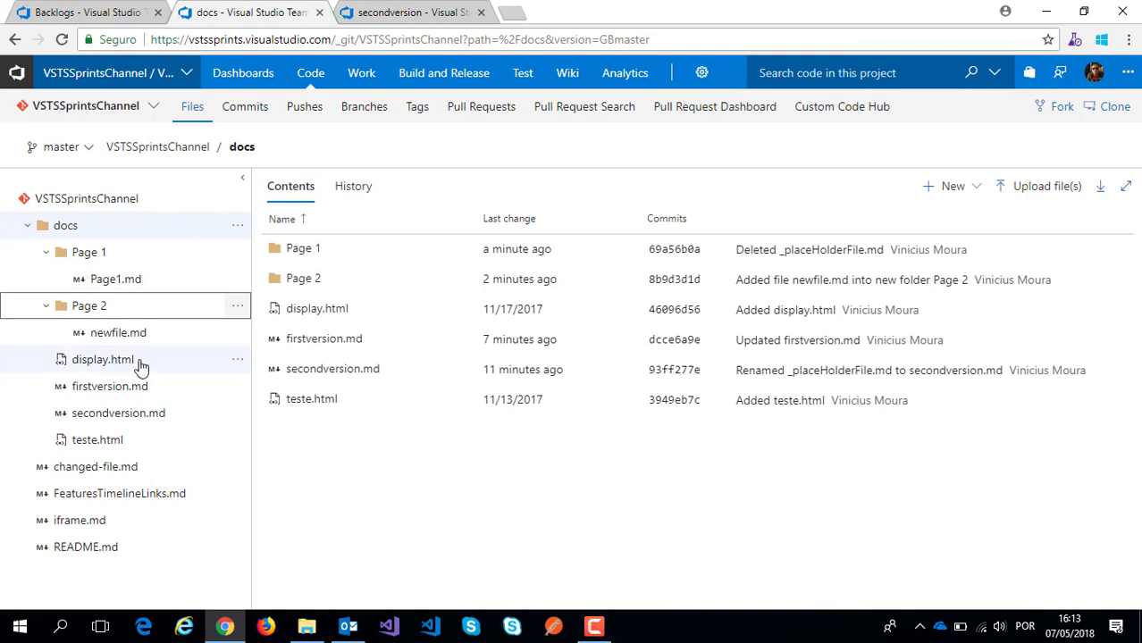
- Edit firstversion.md to erase 123456 from the Product header and preview the table
left_click(110, 386)
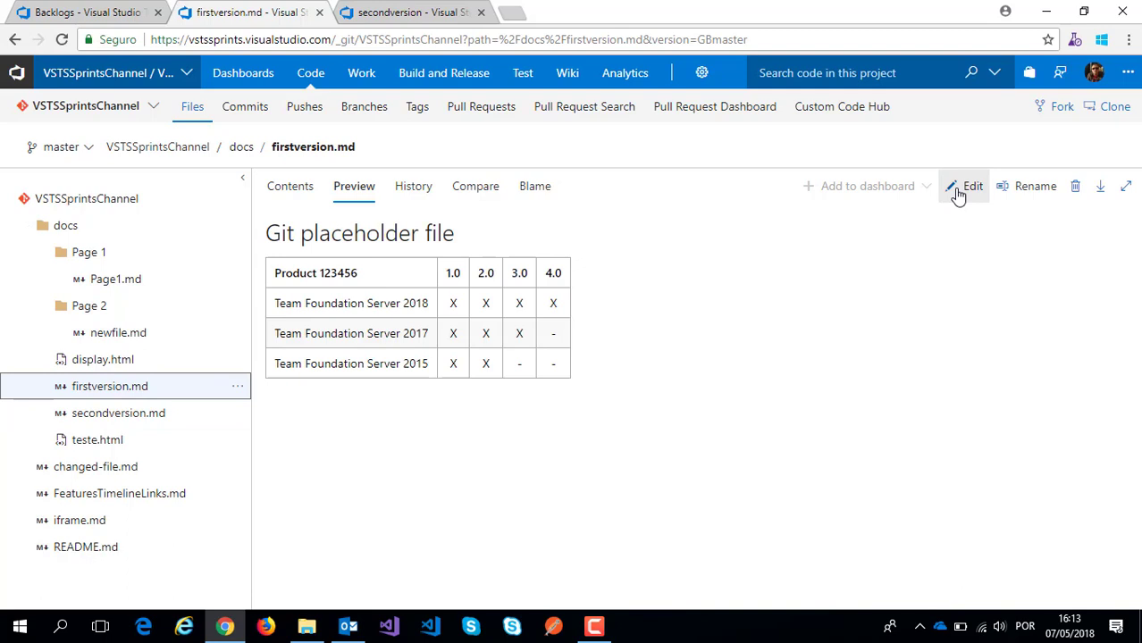
left_click(972, 185)
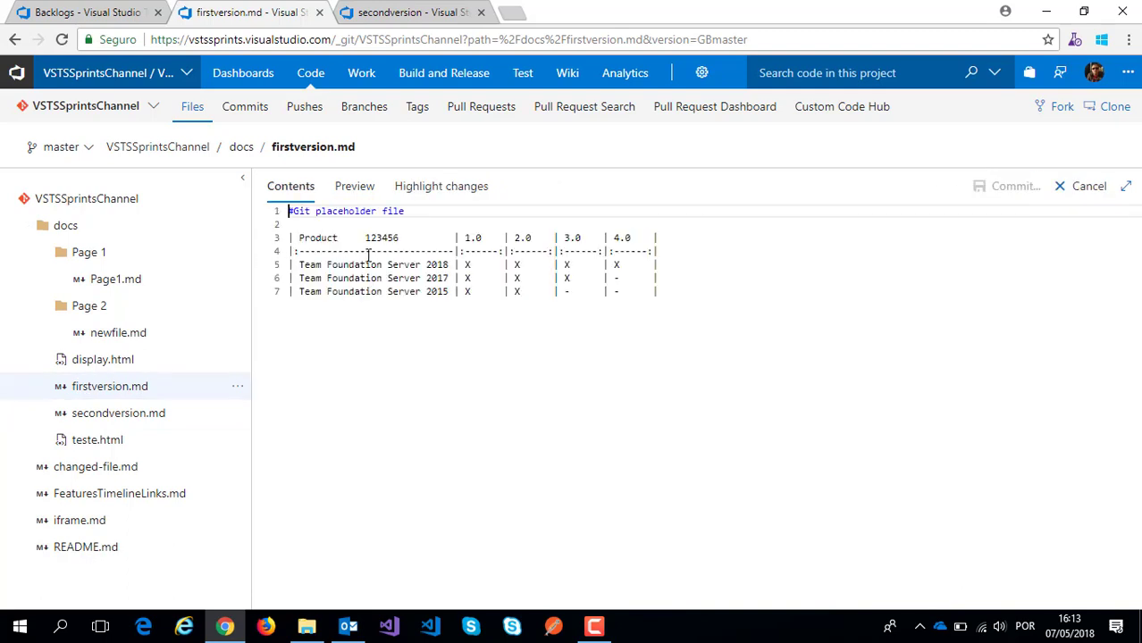
key("Backspace")
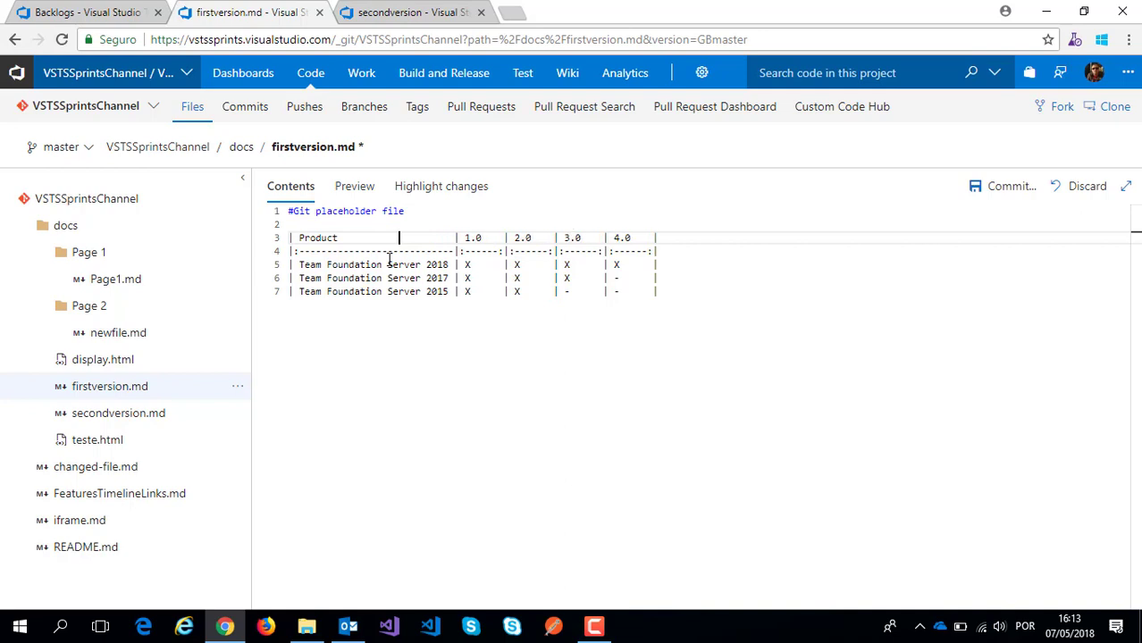
left_click(354, 186)
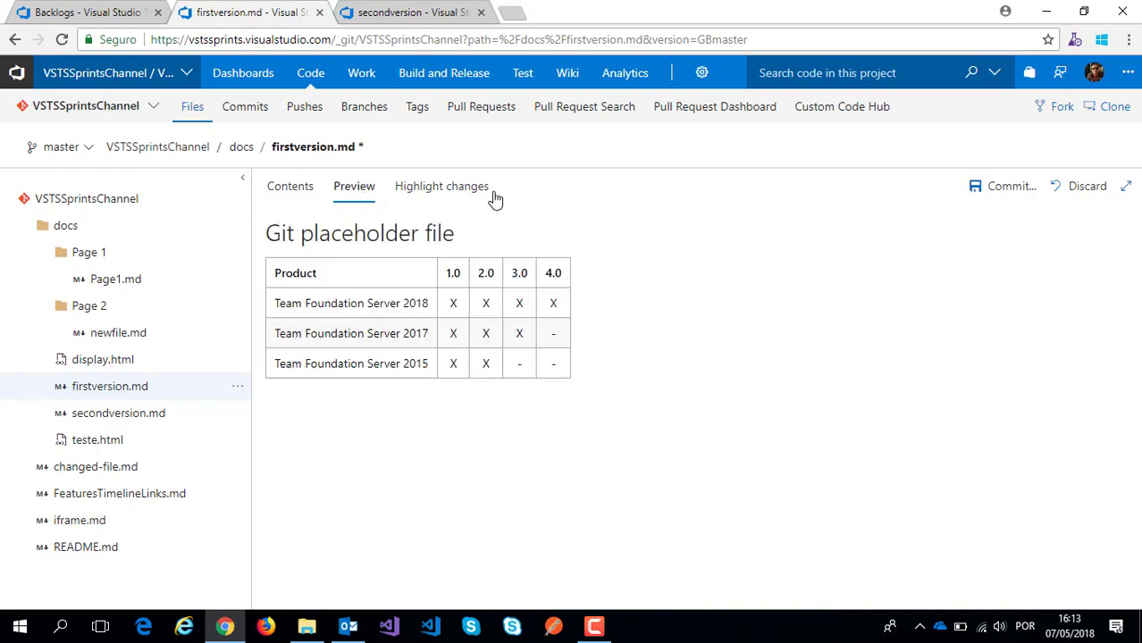
- Commit the edited firstversion.md to master and switch back to the wiki
left_click(1008, 186)
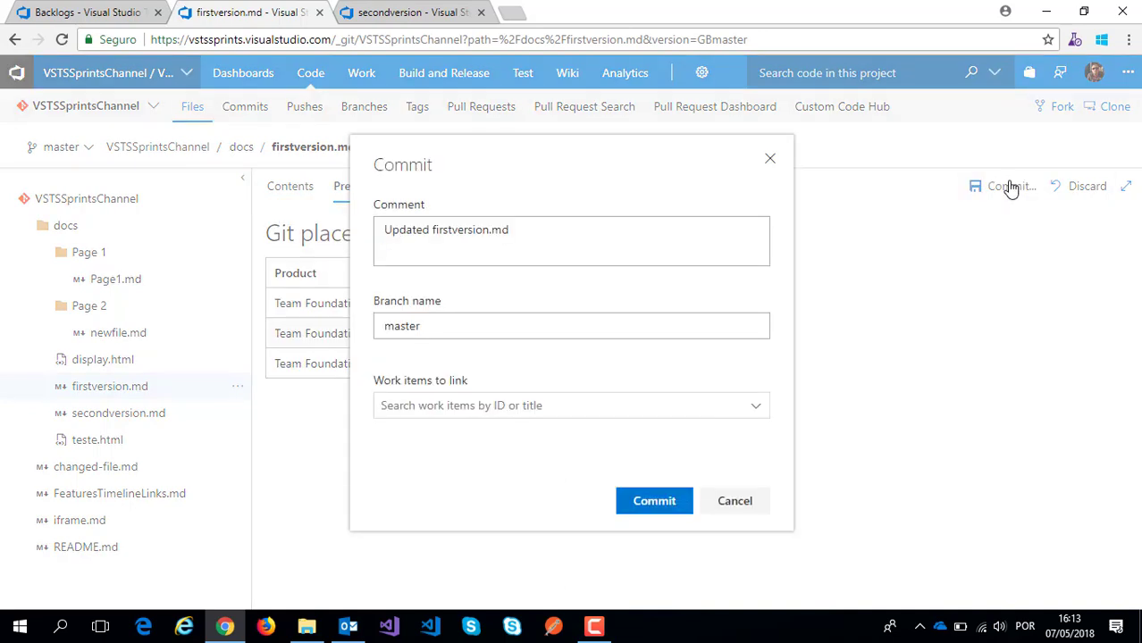
left_click(654, 500)
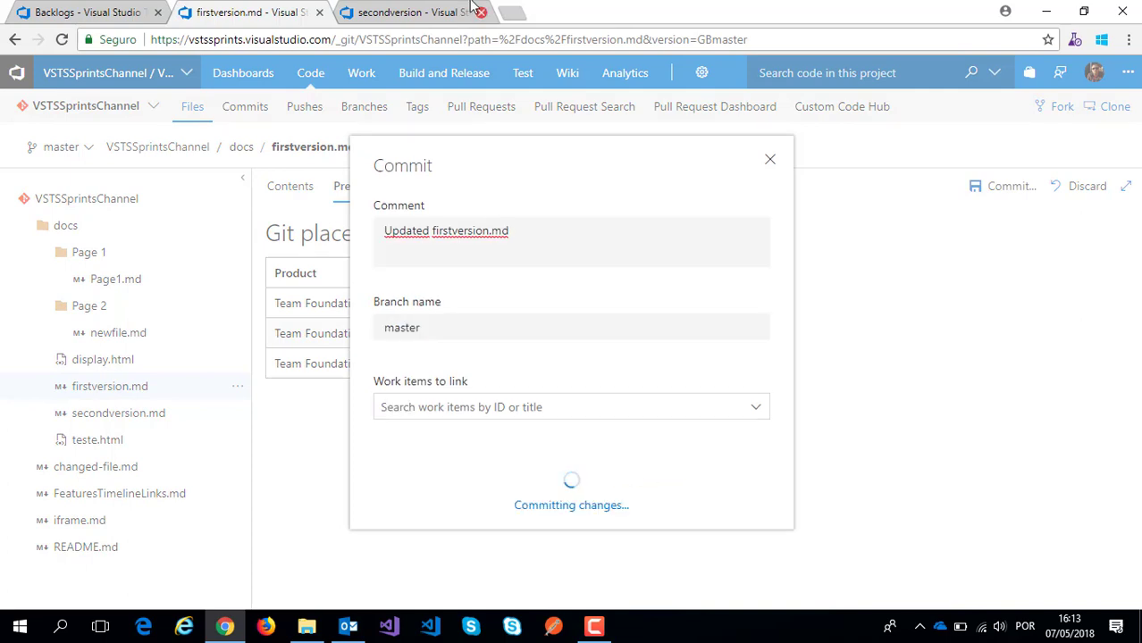
left_click(429, 13)
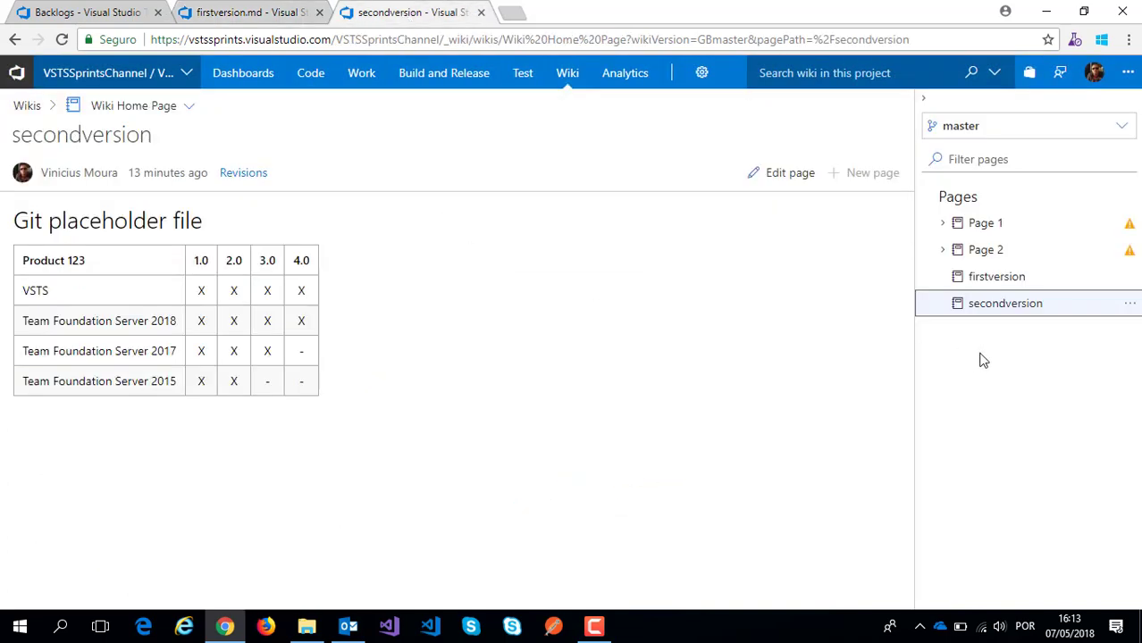
- View the updated firstversion wiki page, then start publishing a new wiki version
left_click(997, 275)
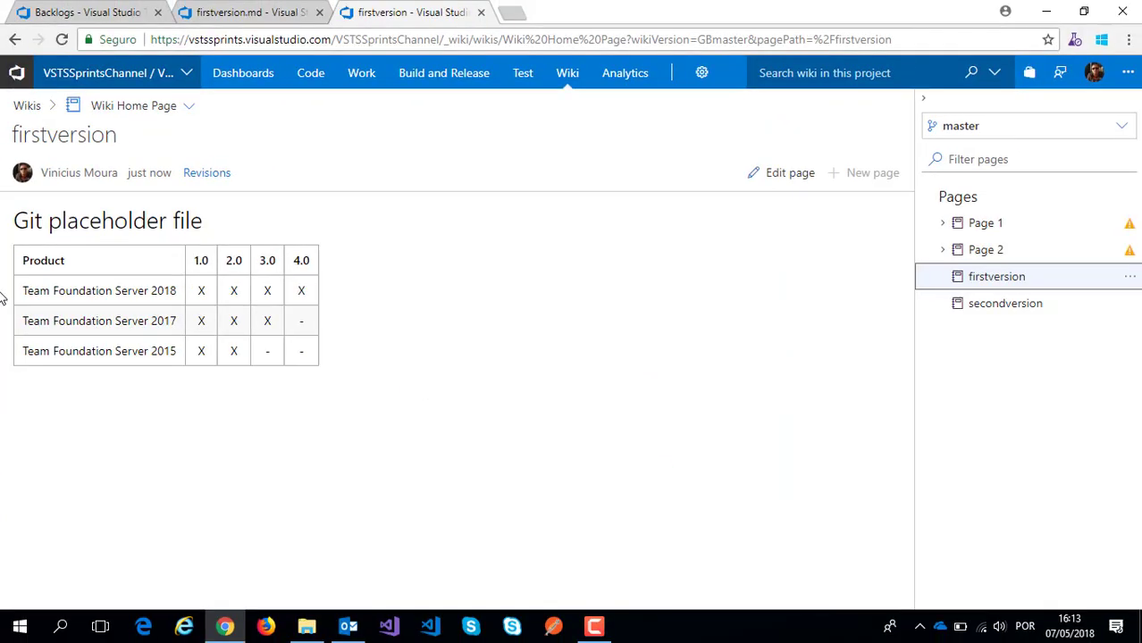
mouse_move(139, 250)
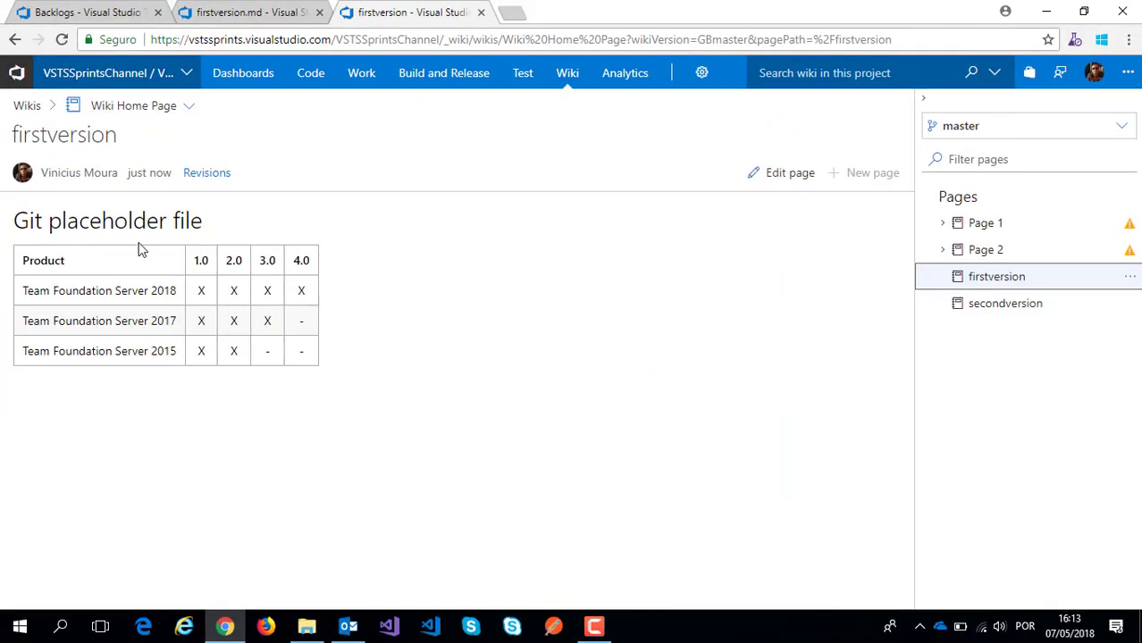
mouse_move(981, 125)
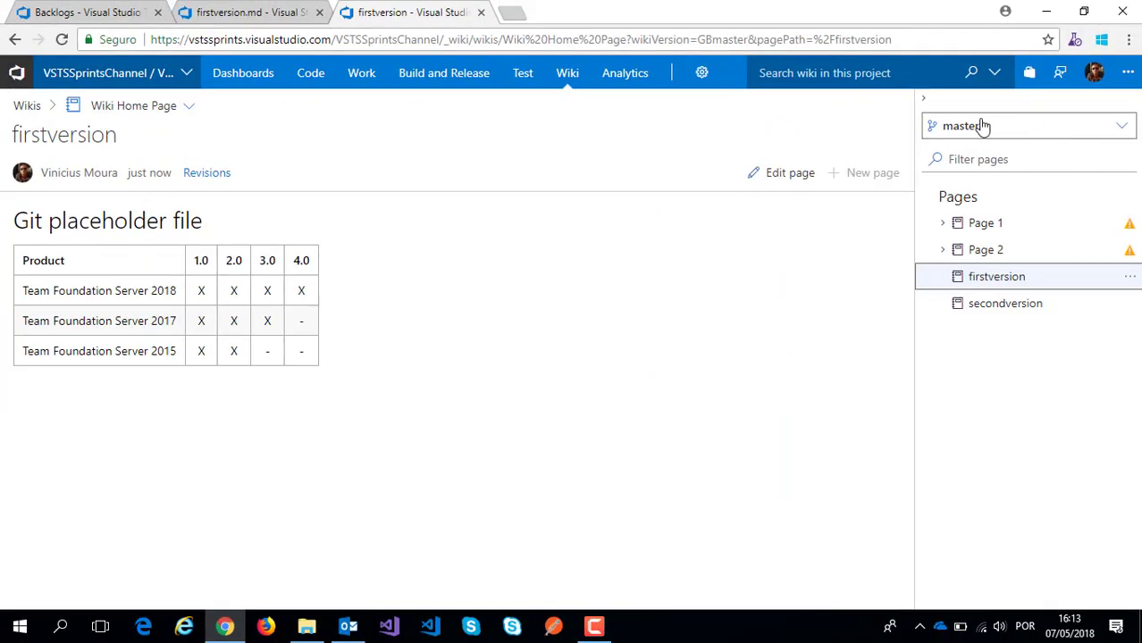
left_click(1027, 125)
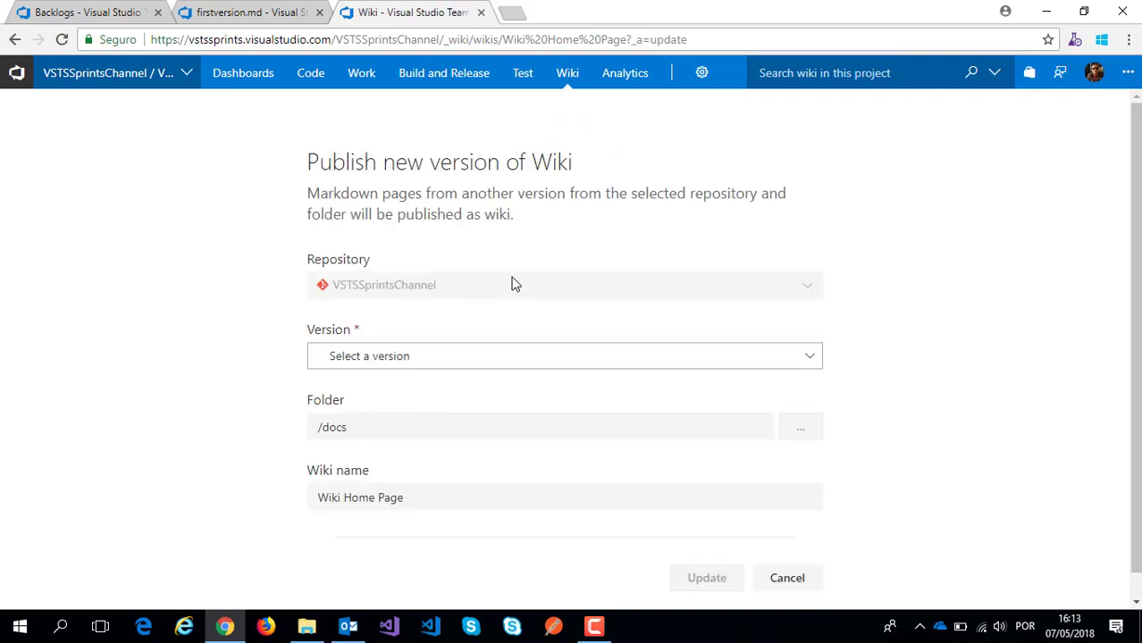
- Cancel the Publish new version form, returning to the firstversion page
left_click(808, 357)
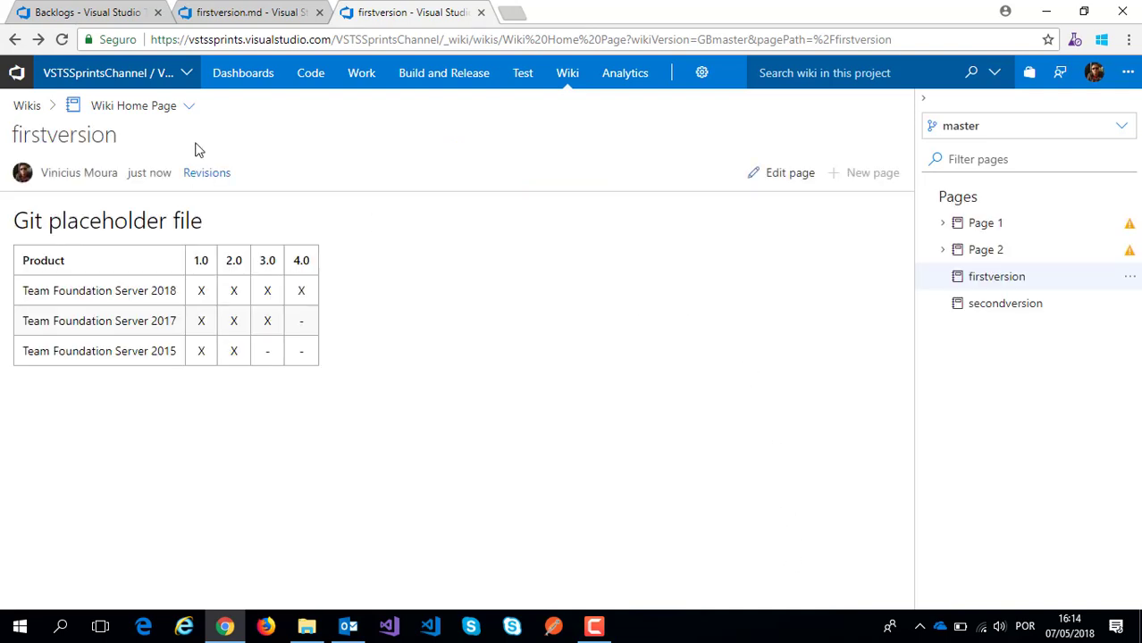
- Show the Wiki Home Page switcher with its Publish code as wiki and Unpublish options
left_click(189, 105)
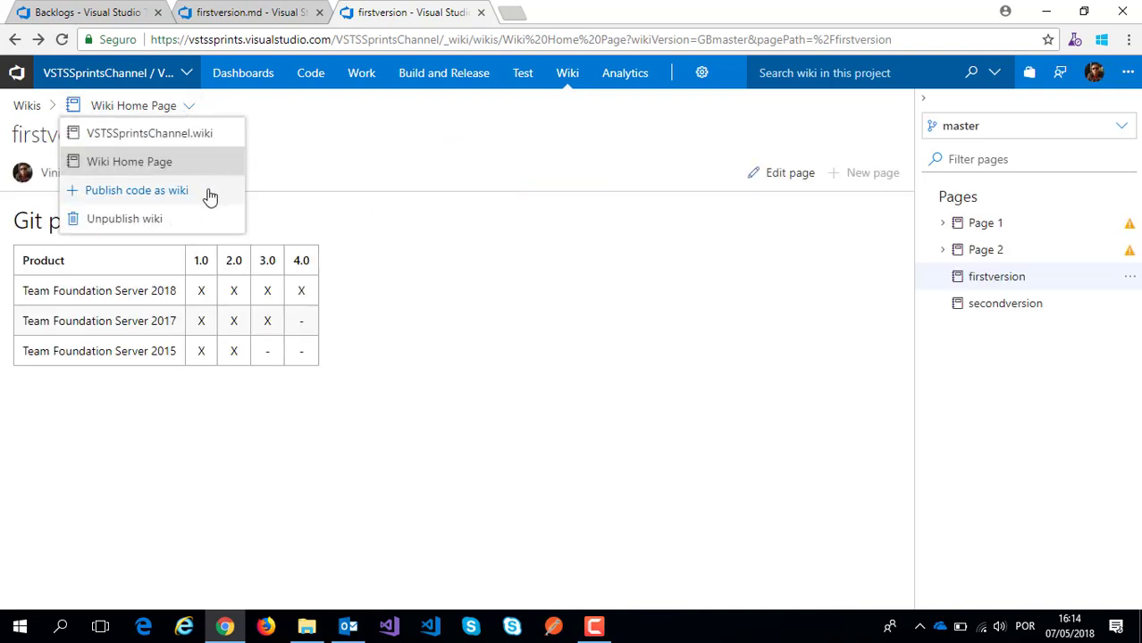
mouse_move(214, 225)
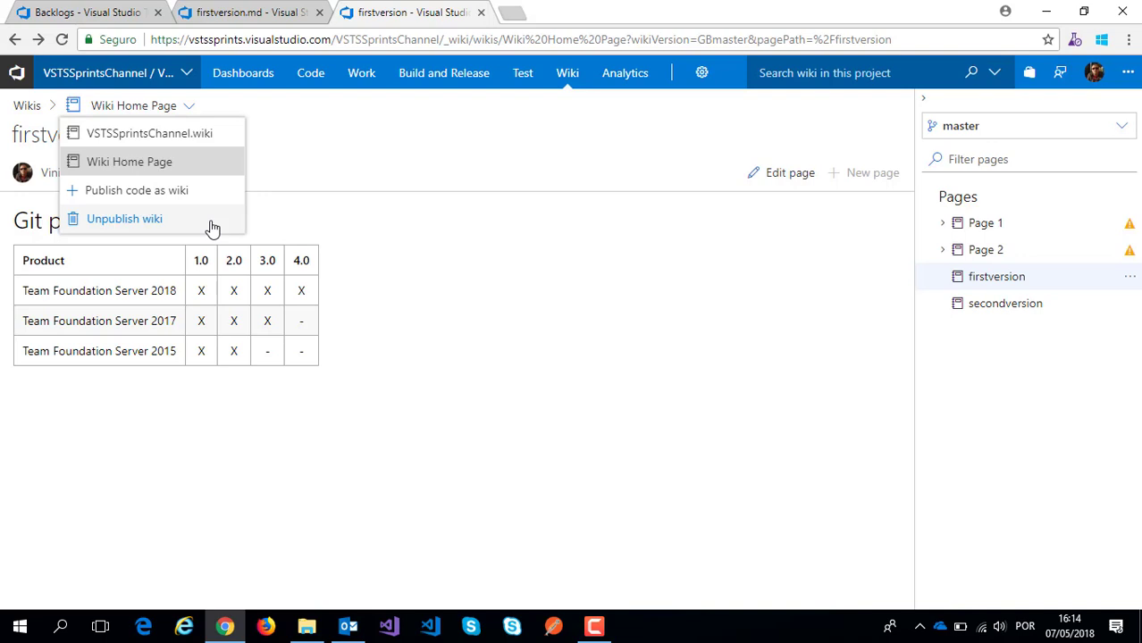
mouse_move(366, 143)
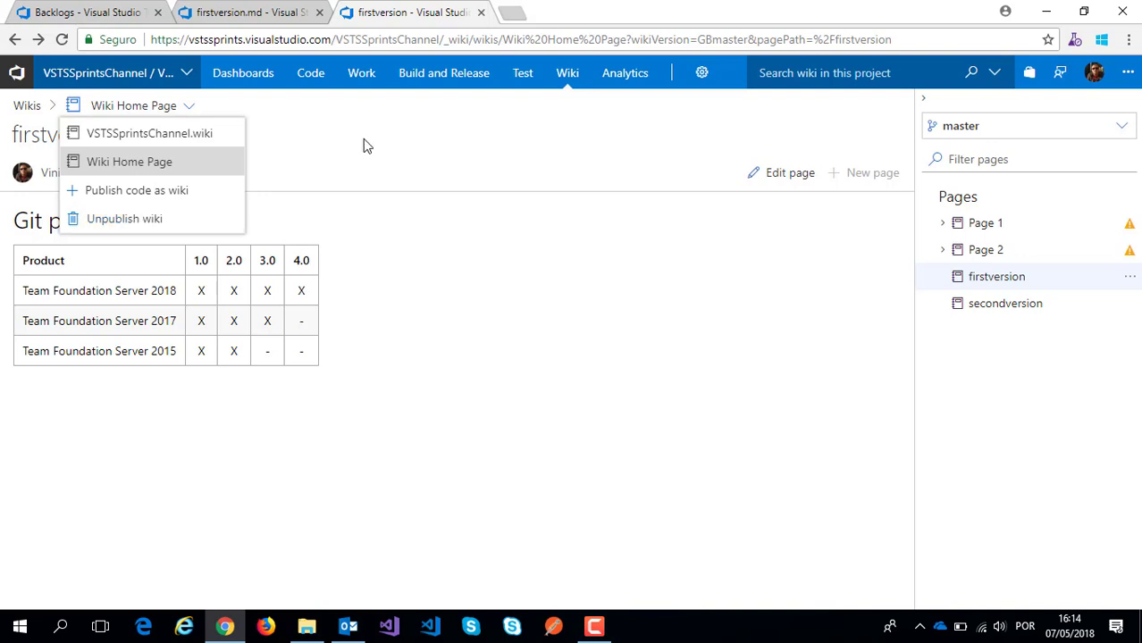